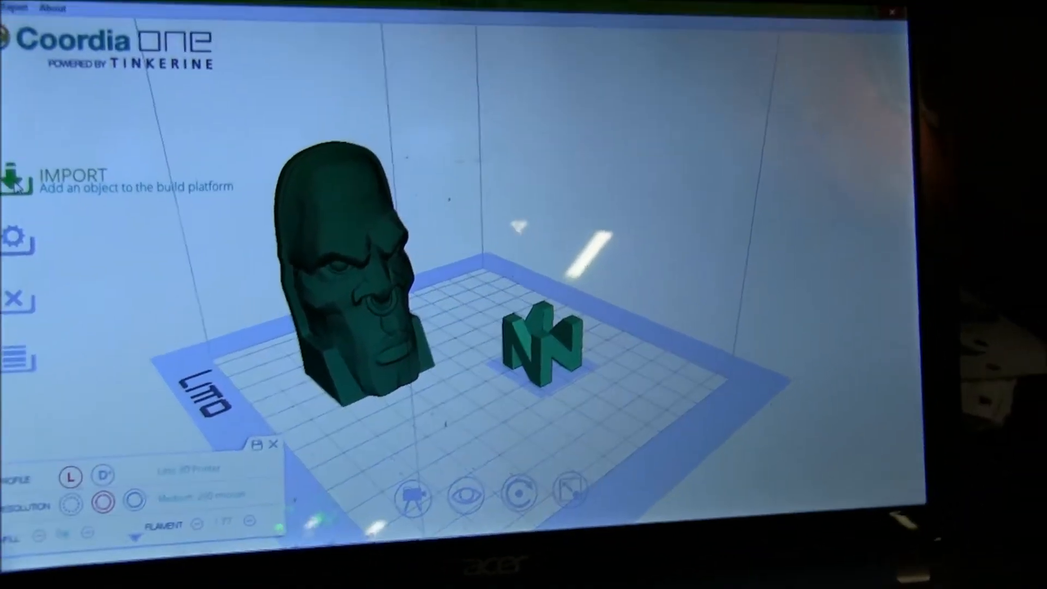
Import the al.stl scan from the Desktop onto the build platform.
left_click(24, 177)
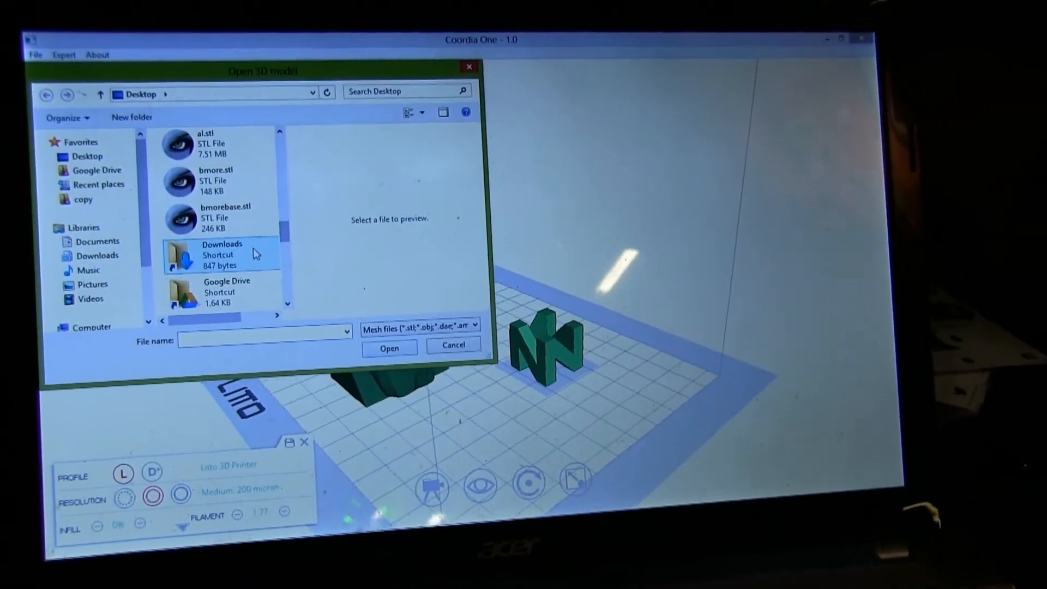
left_click(203, 176)
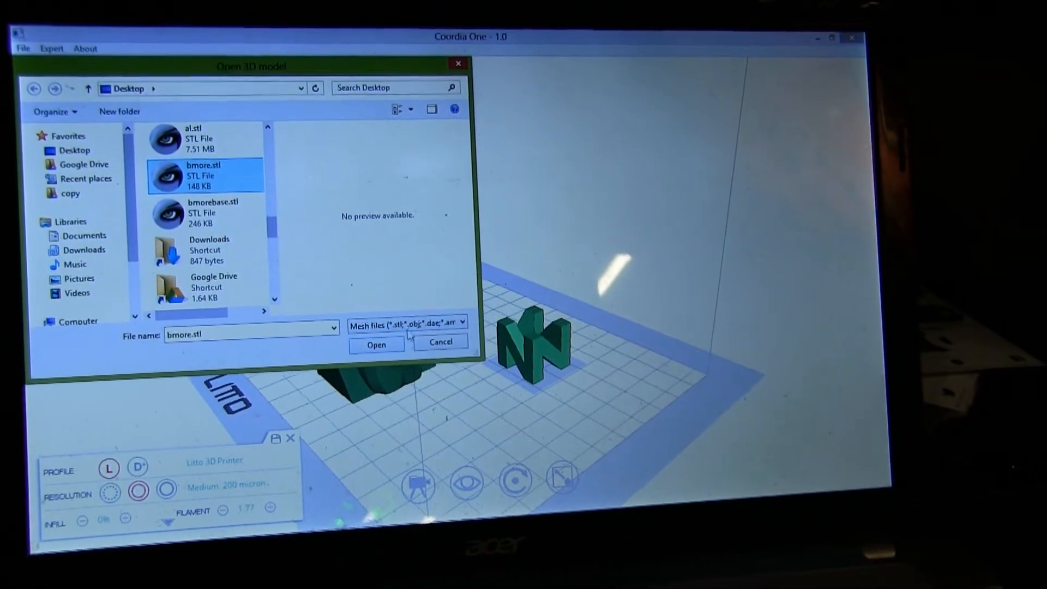
left_click(375, 345)
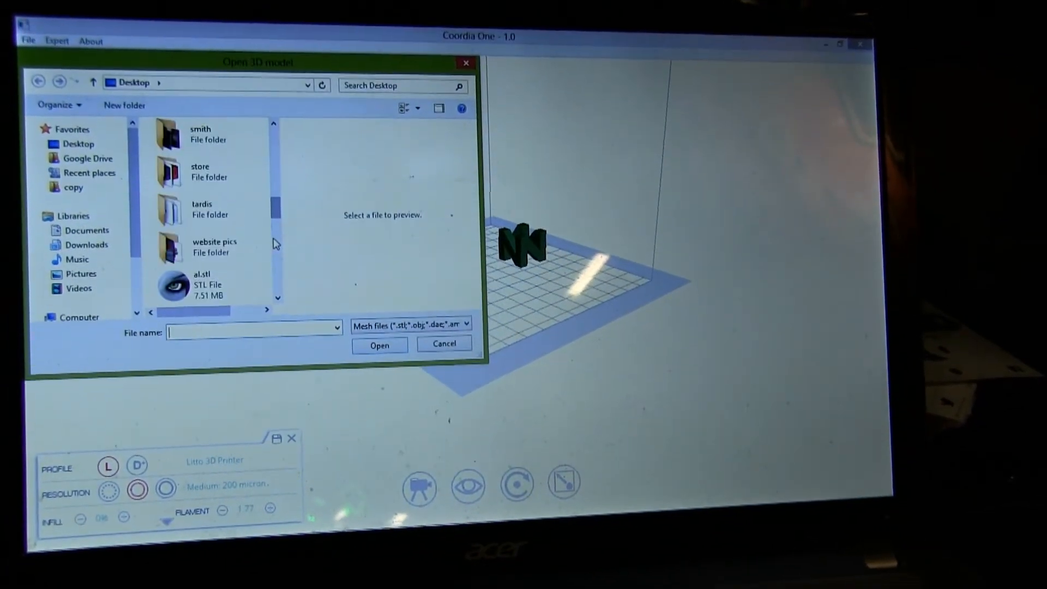
left_click(214, 290)
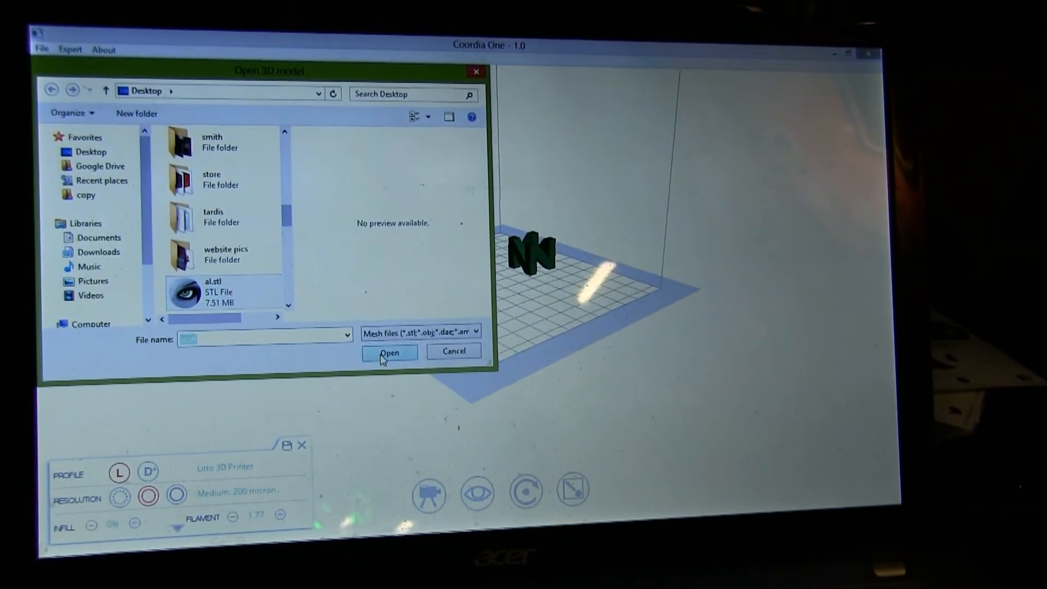
left_click(389, 352)
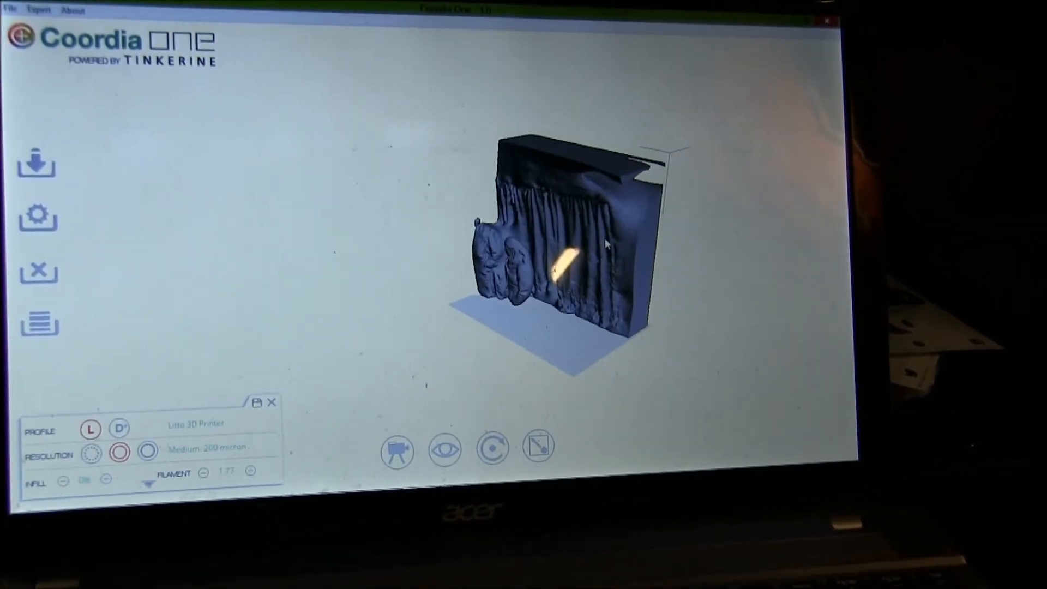
Open the Scale tool to show the wall model's width, depth and height values.
left_click(536, 446)
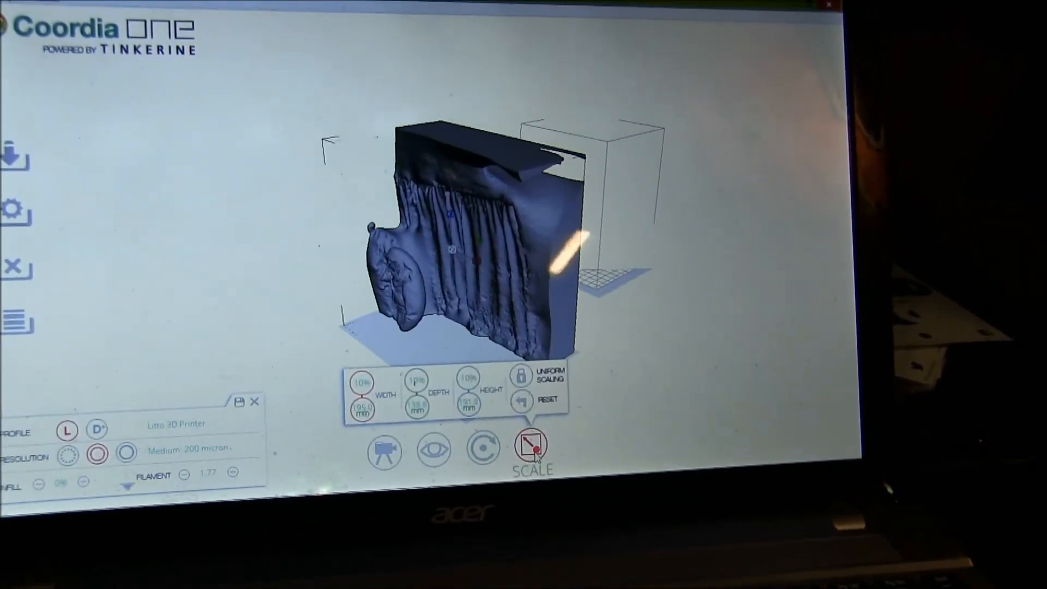